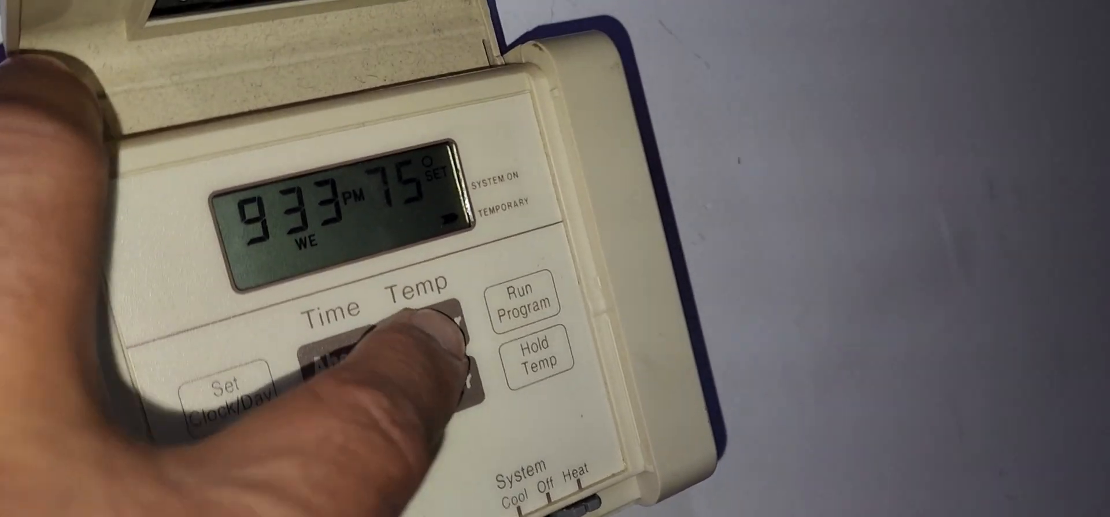
click(425, 333)
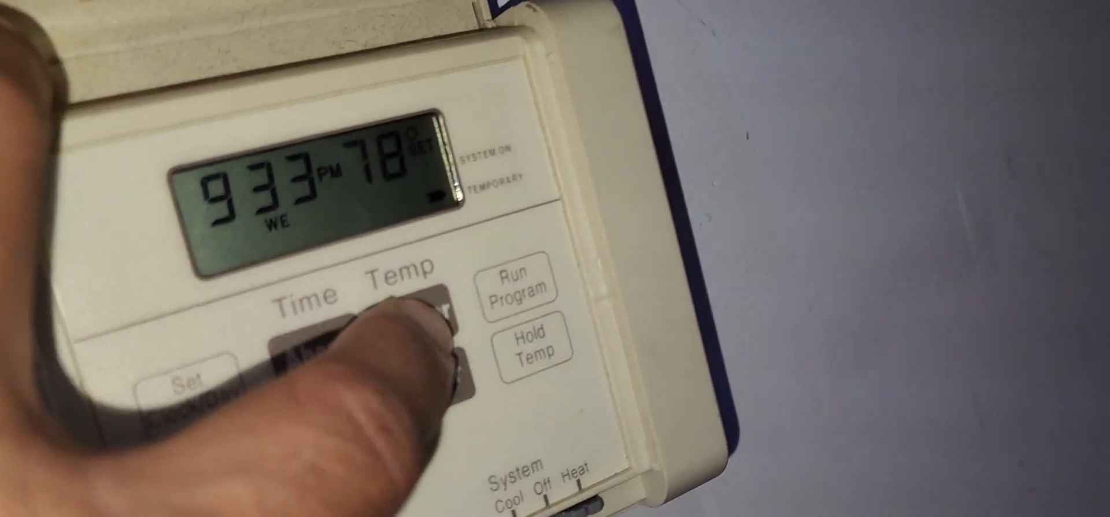
click(397, 333)
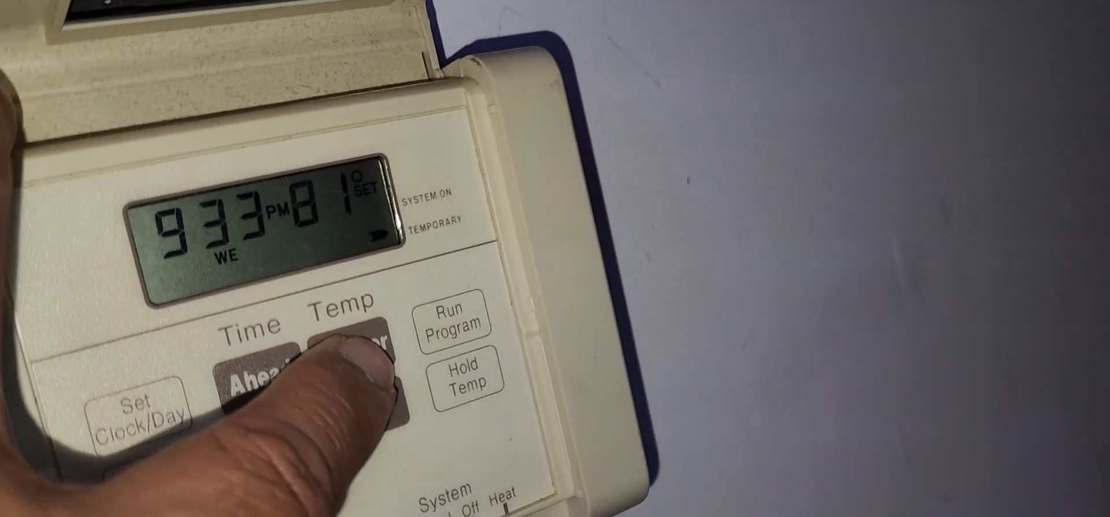
click(354, 368)
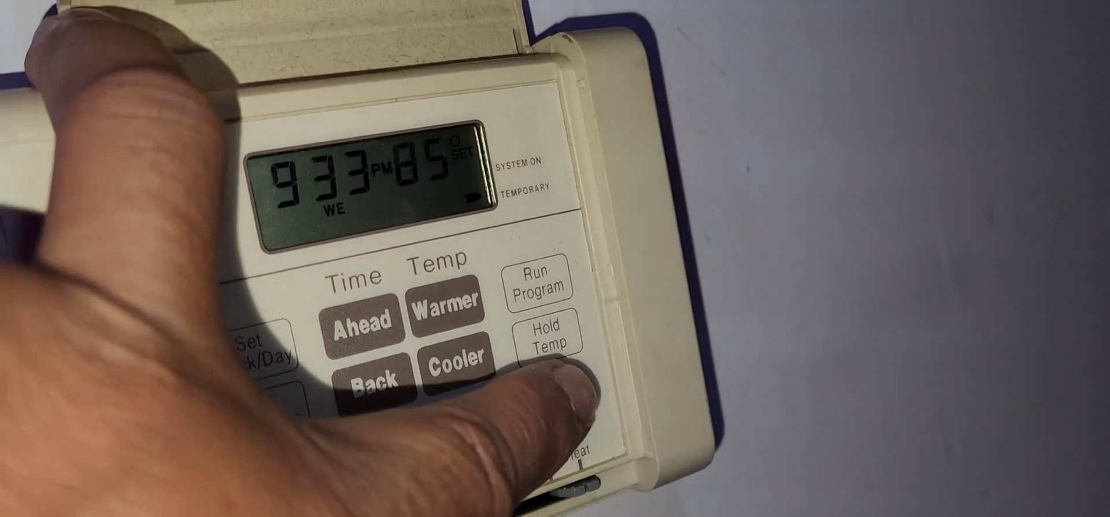
click(548, 344)
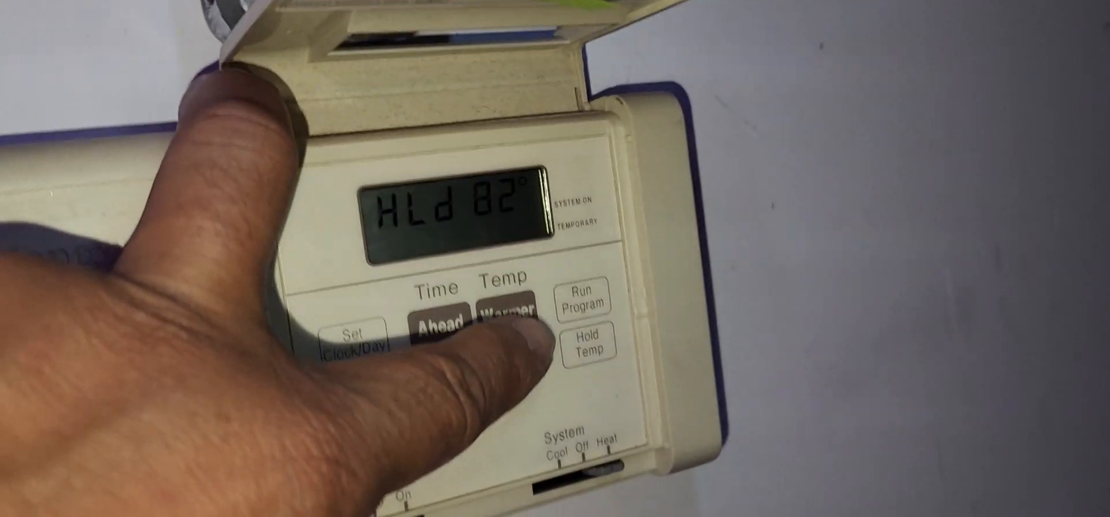
click(505, 312)
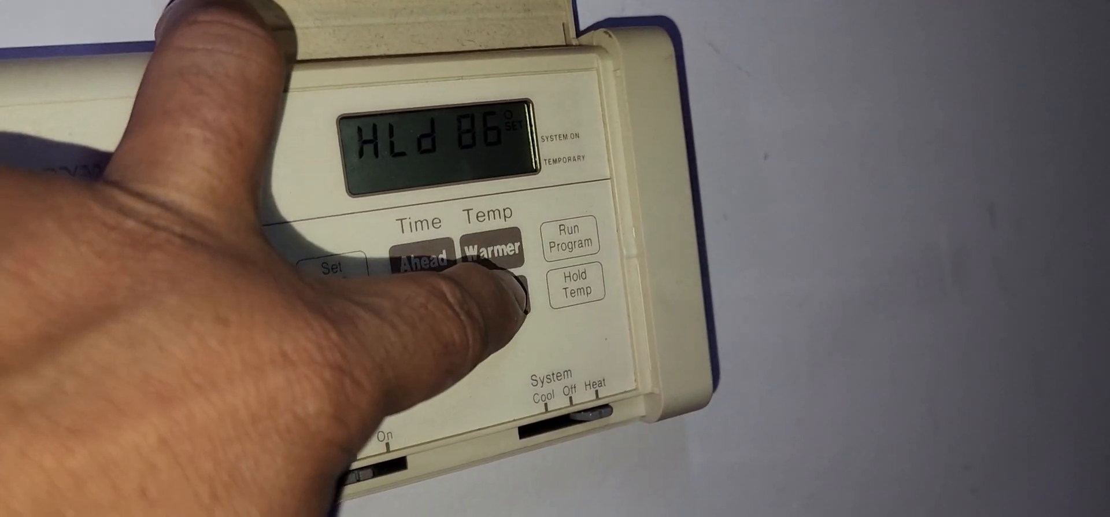